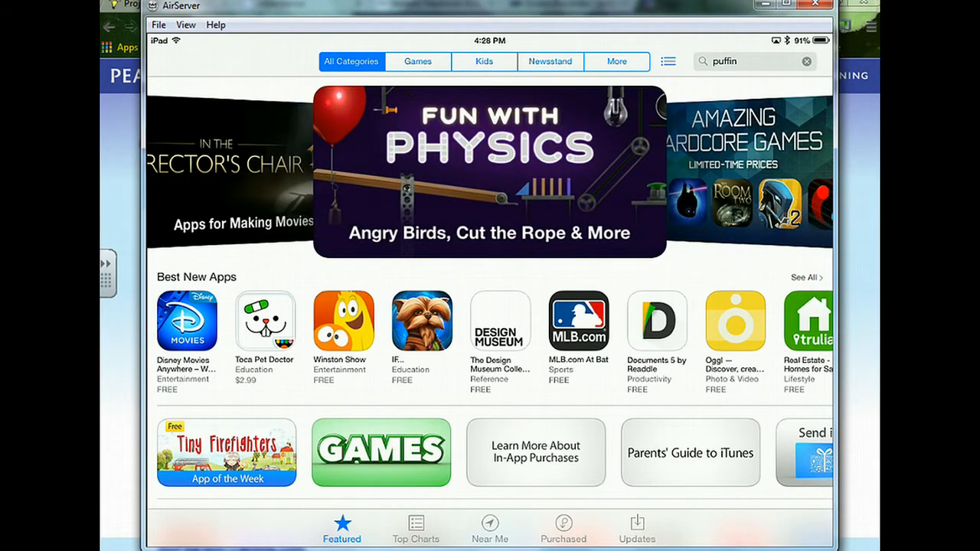
Search the App Store for 'puffin' to list the Puffin browser apps
key("Return")
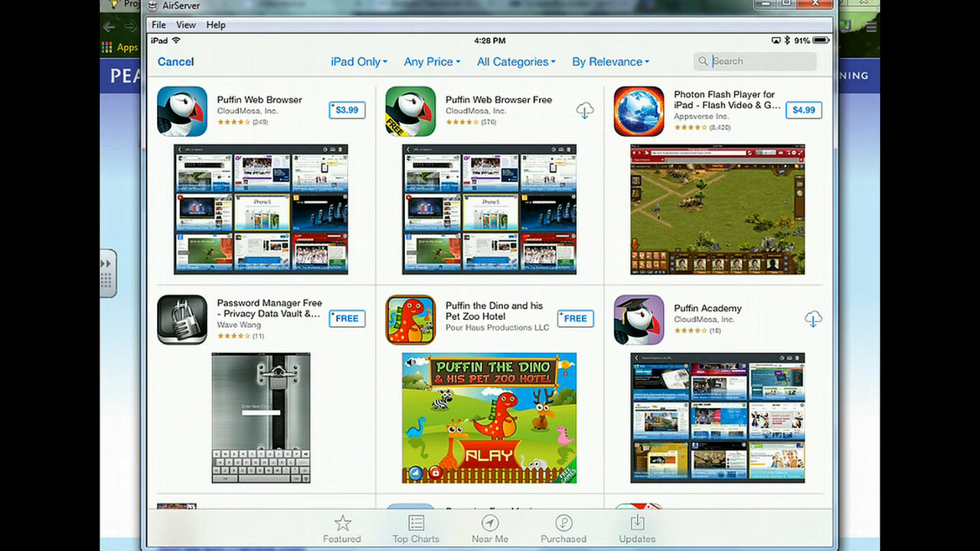
type("puffin")
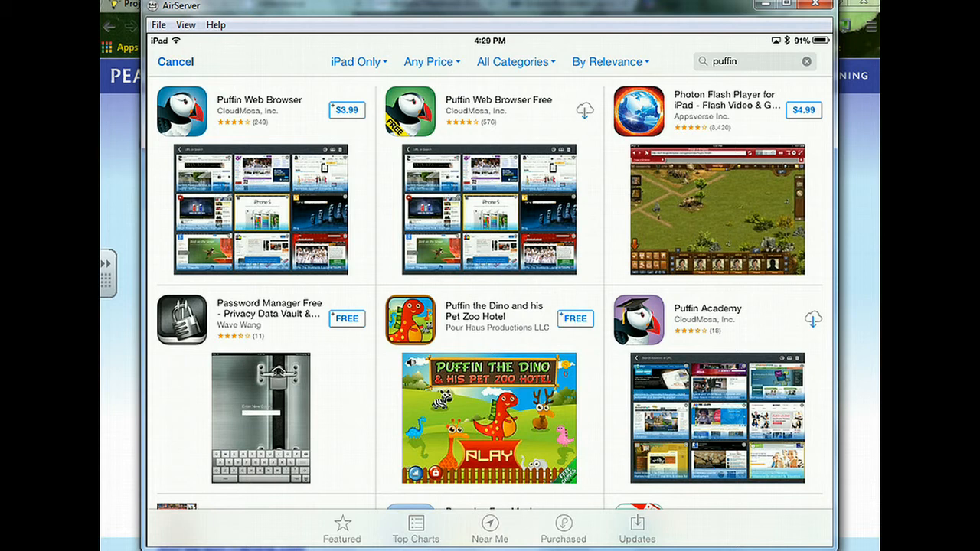
Download Puffin Academy, confirm the Apple ID sign-in, and launch the app
left_click(707, 308)
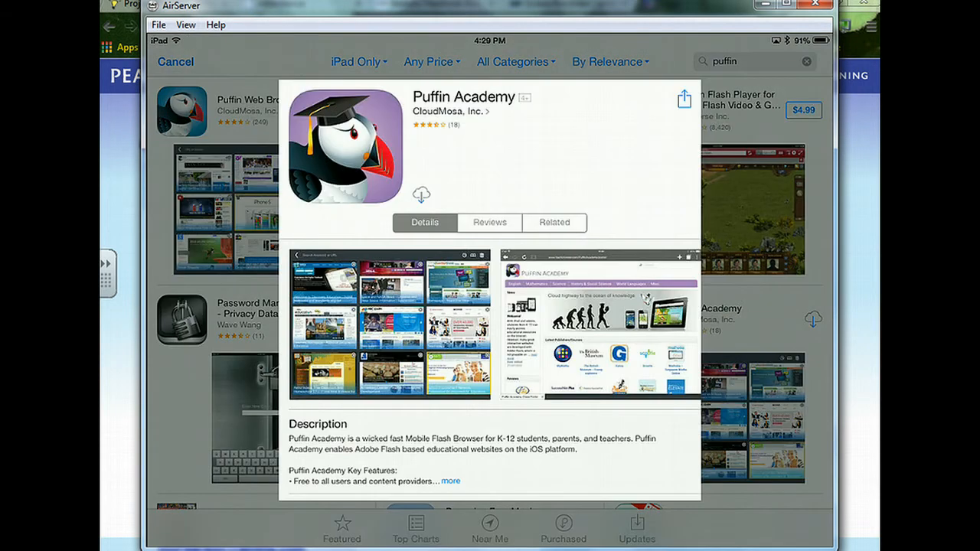
left_click(421, 192)
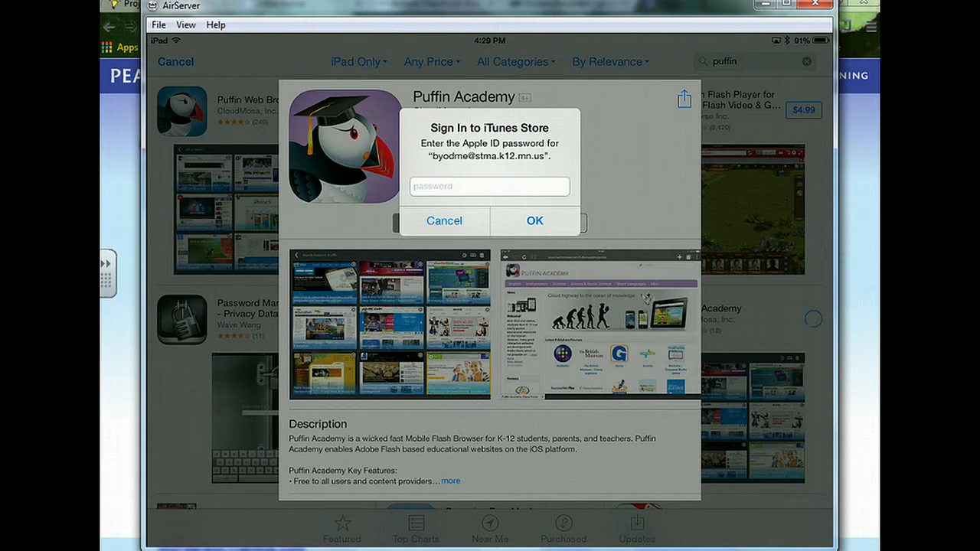
left_click(443, 220)
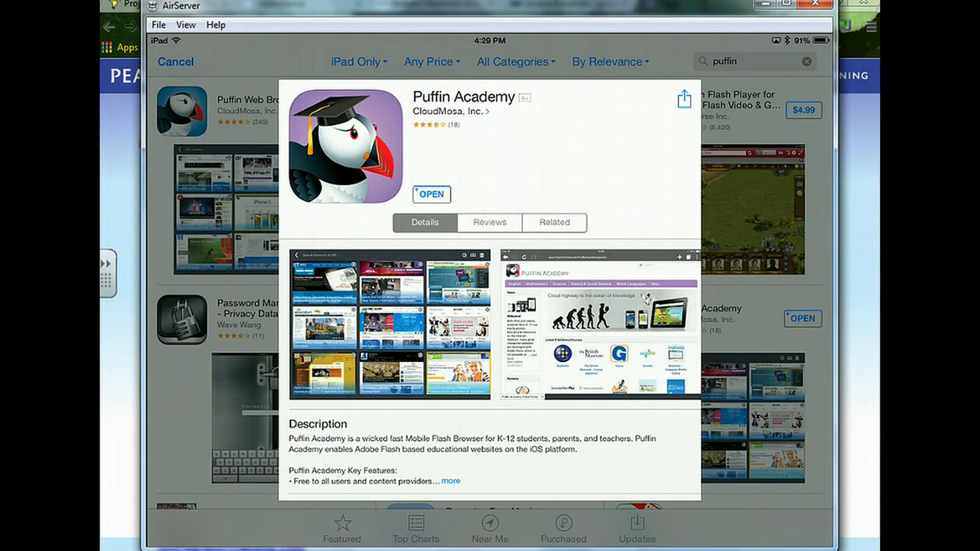
left_click(432, 193)
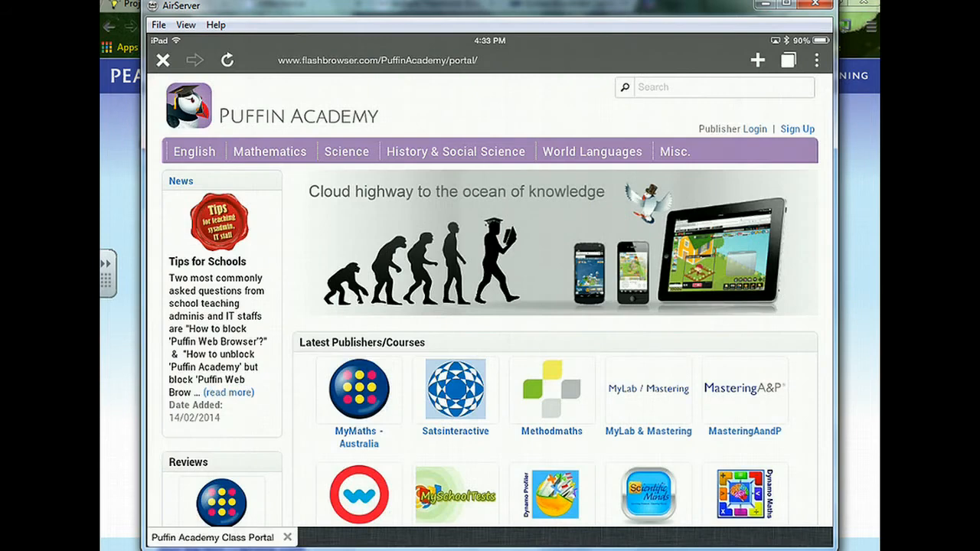
Search the portal for 'pe', choose Pearson SuccessNet, and go to its sign-in page
left_click(713, 86)
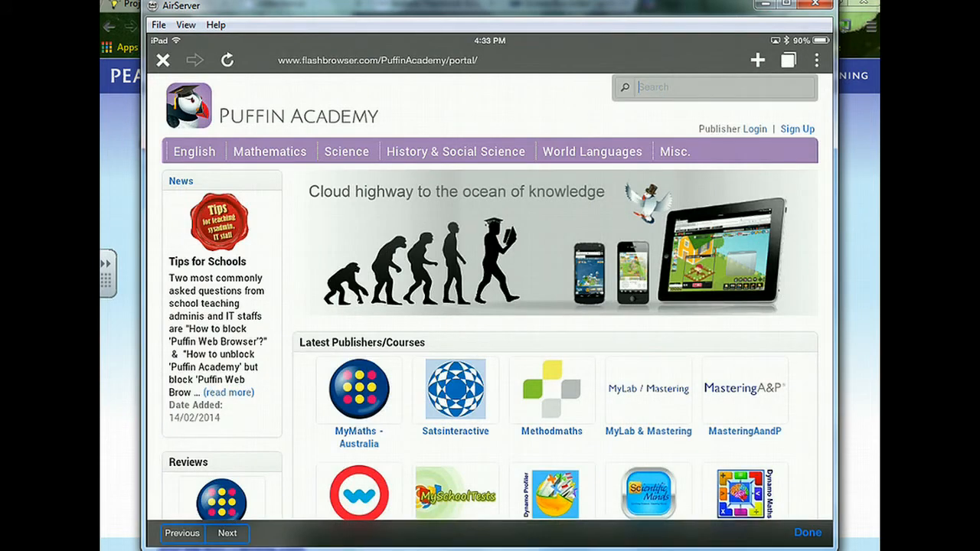
type("pearson")
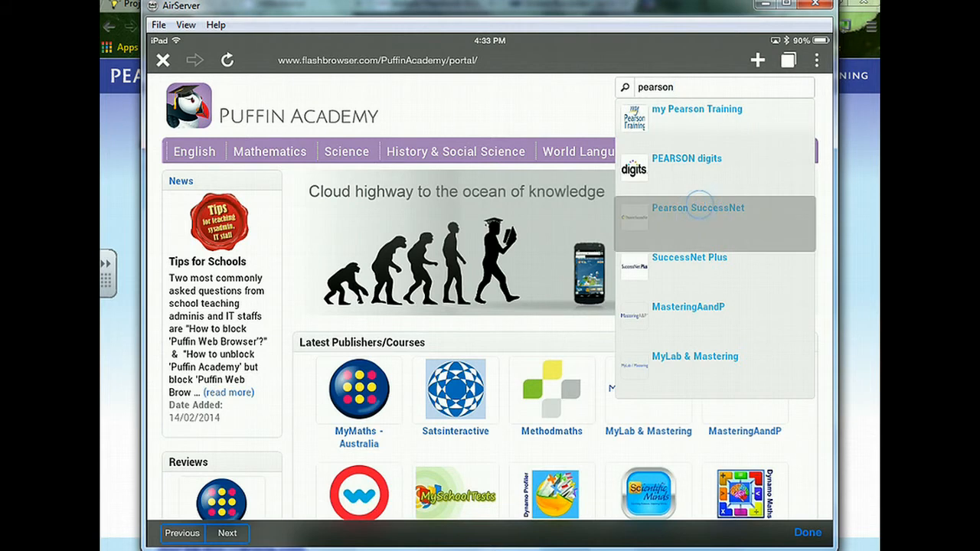
left_click(698, 208)
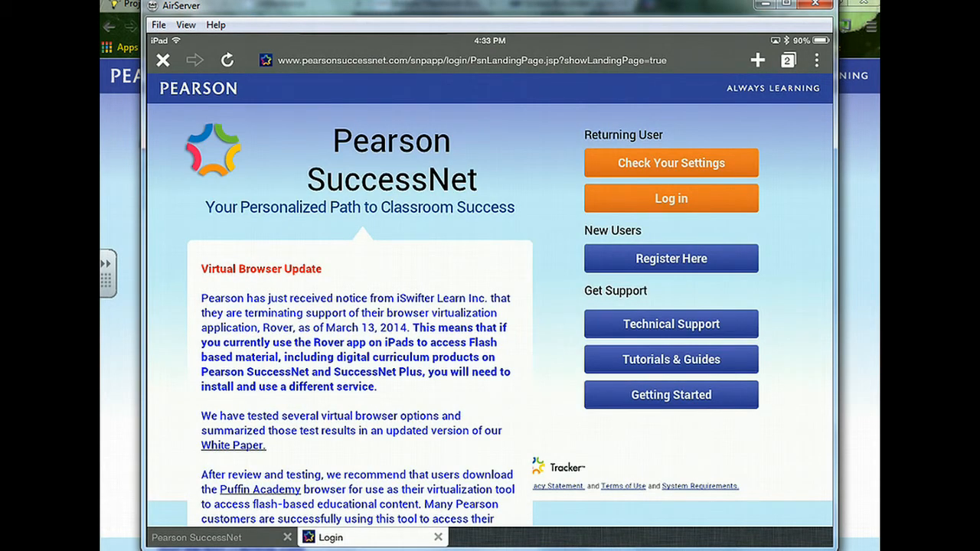
left_click(671, 199)
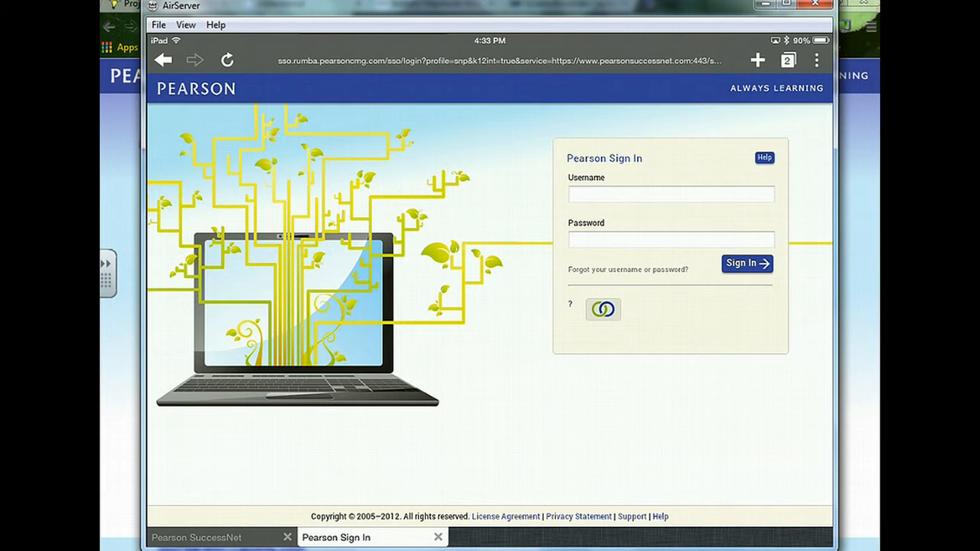
Add a bookmark for the Pearson sign-in page titled 'LA Online Textb...'
left_click(816, 59)
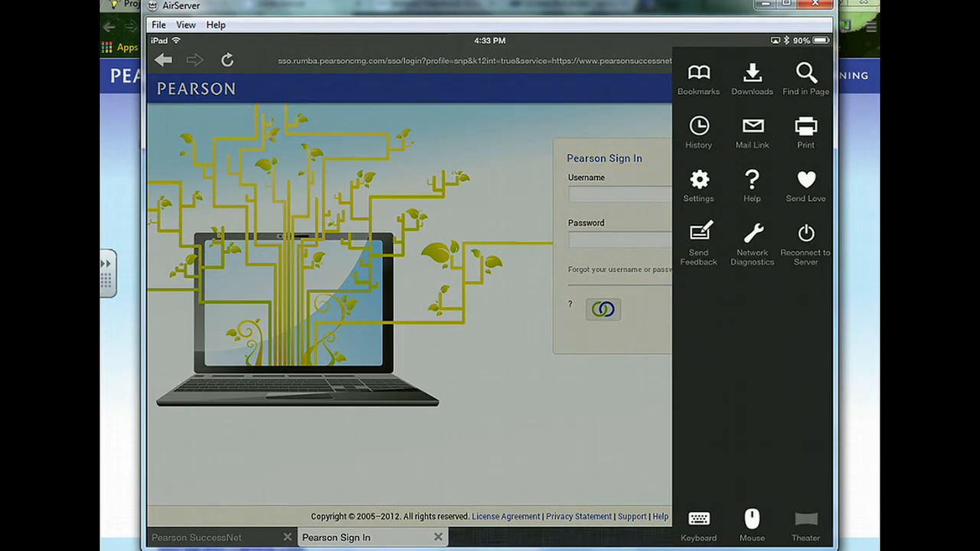
left_click(698, 76)
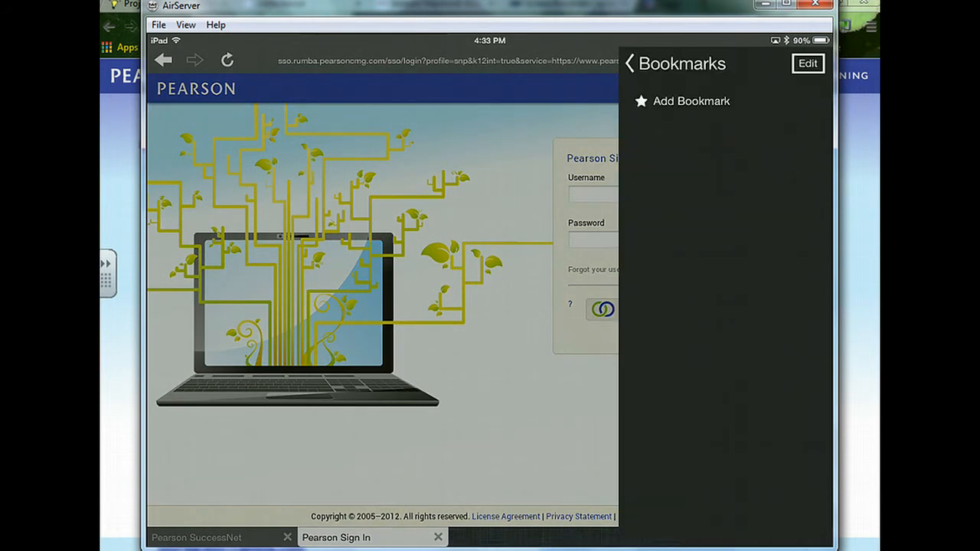
left_click(690, 101)
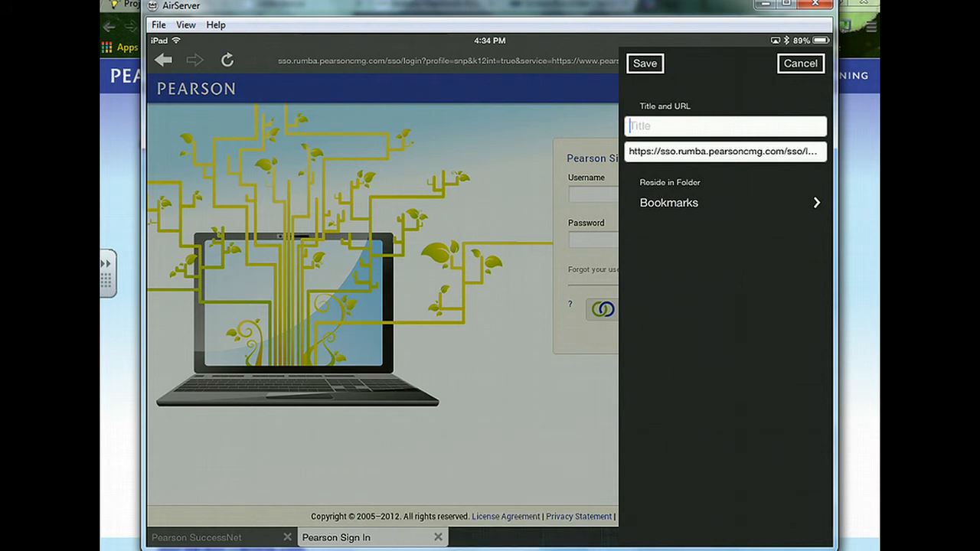
type("LA")
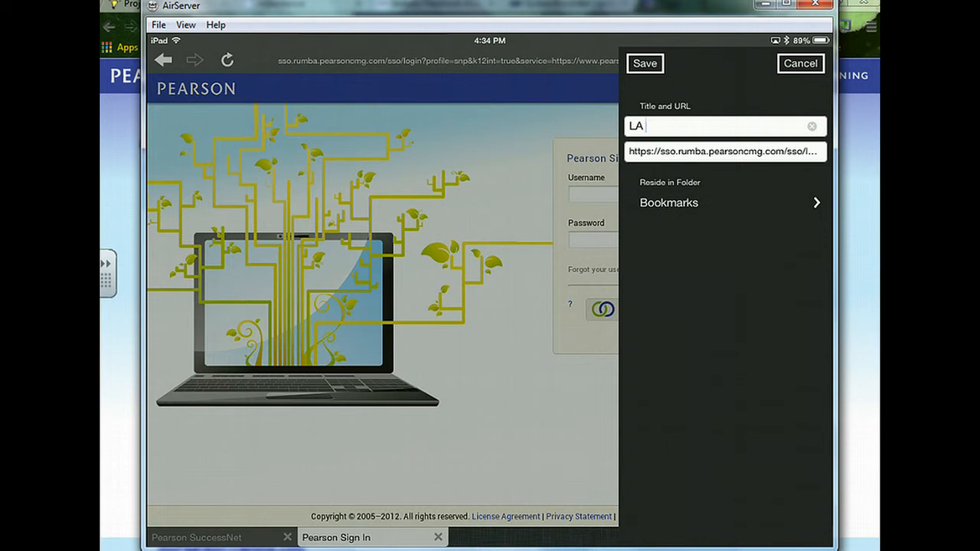
type("Online Textb")
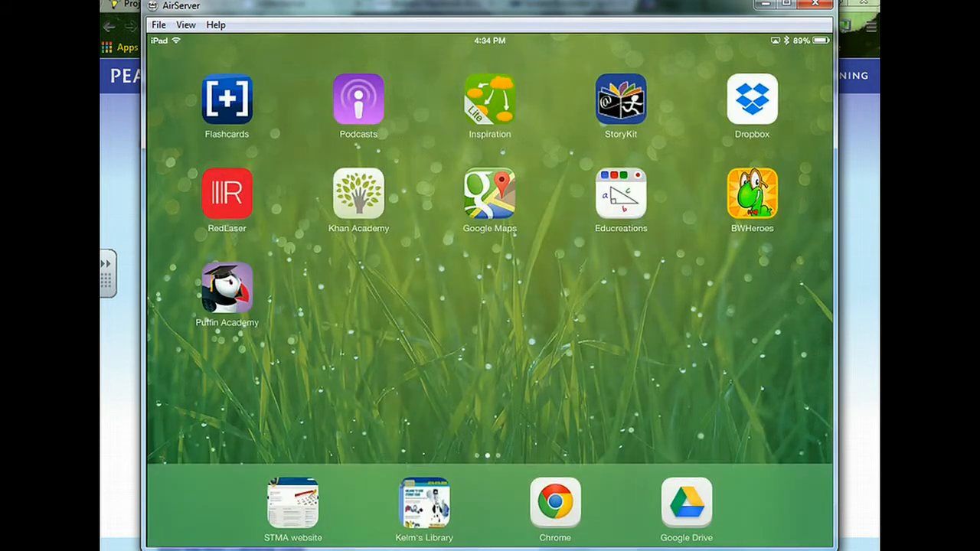
Relaunch Puffin Academy, decline restoring tabs, and reopen the Pearson sign-in page
left_click(227, 290)
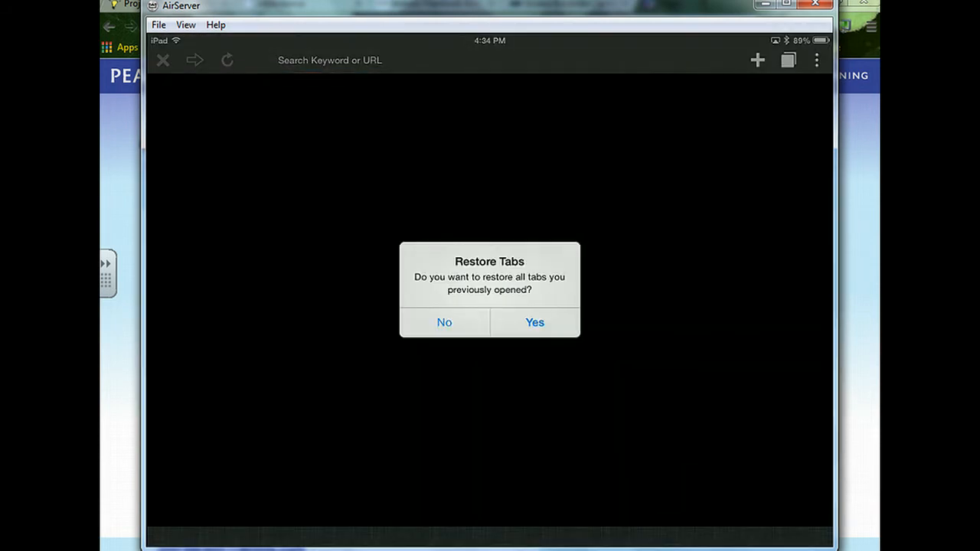
left_click(534, 321)
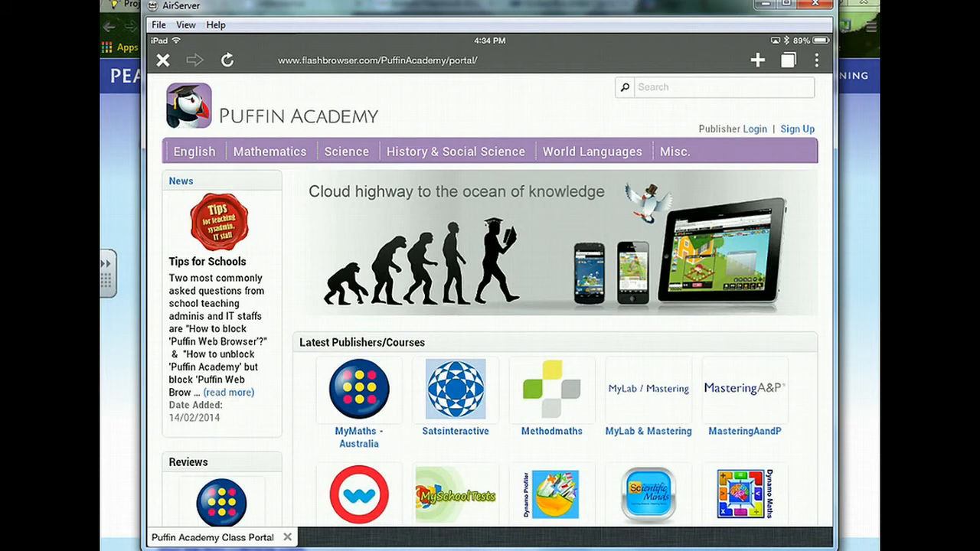
left_click(815, 60)
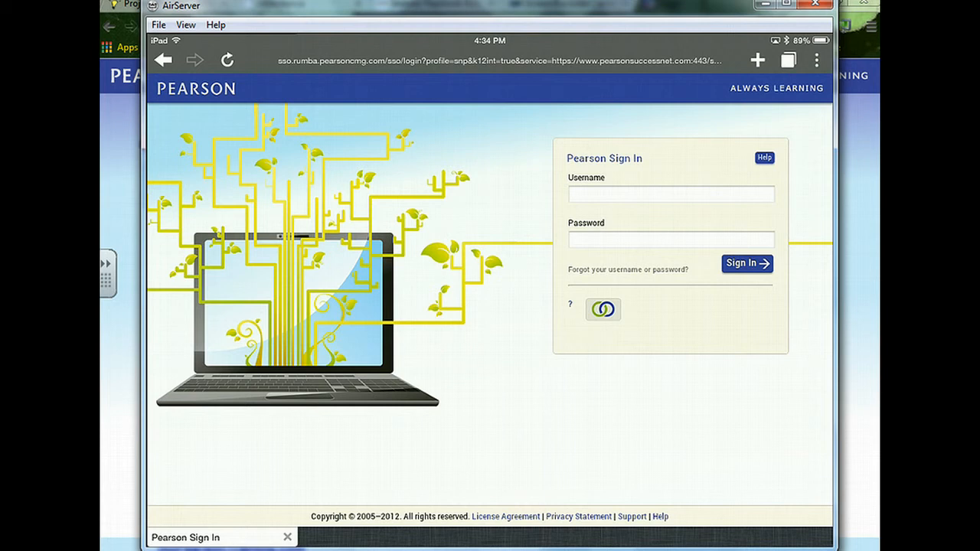
Sign in to Pearson as 'TMA Student' and try the eText link, which the pop-up blocker stops
left_click(671, 193)
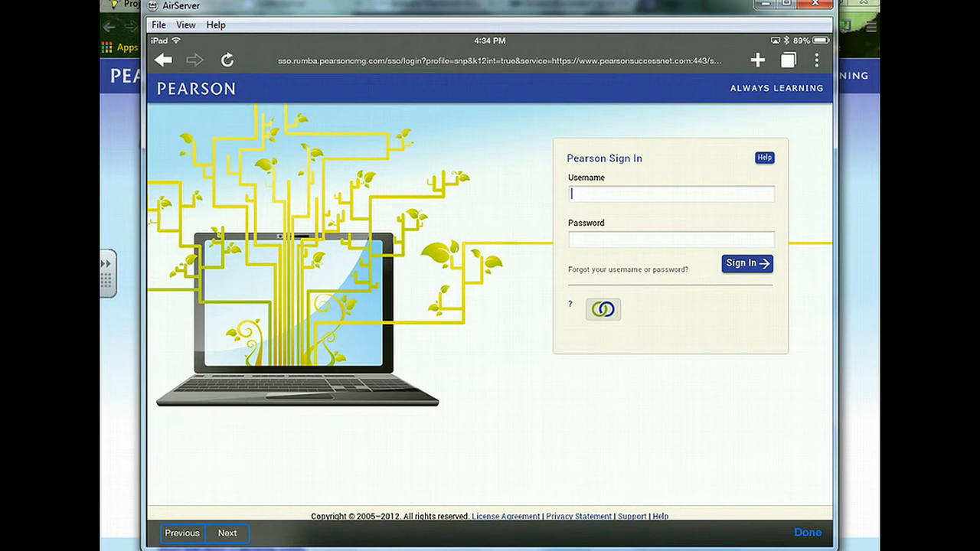
type("S")
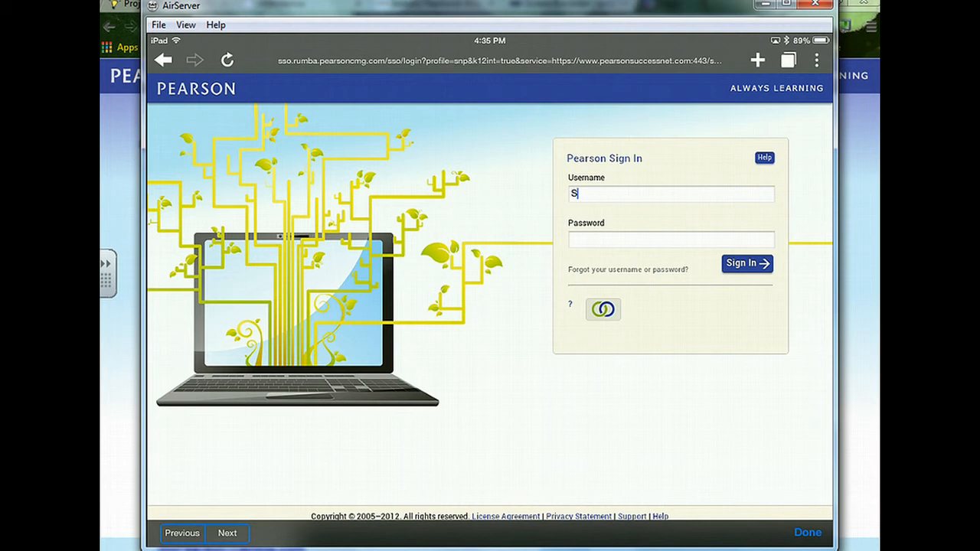
type("TMA Student")
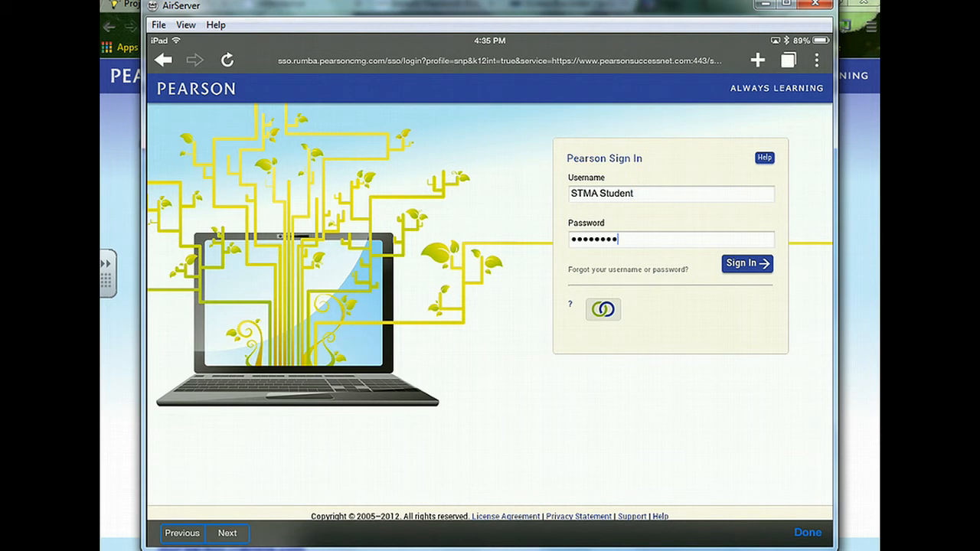
left_click(747, 263)
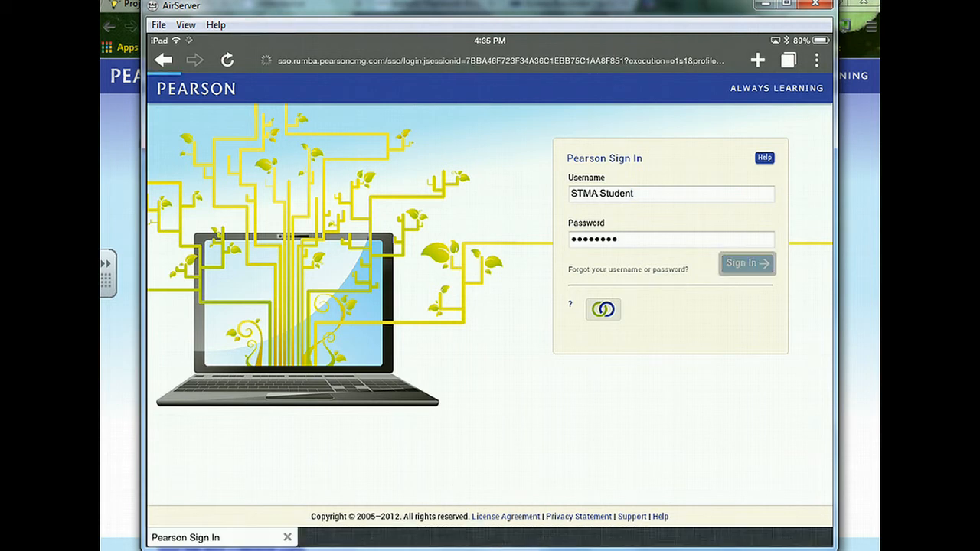
left_click(747, 263)
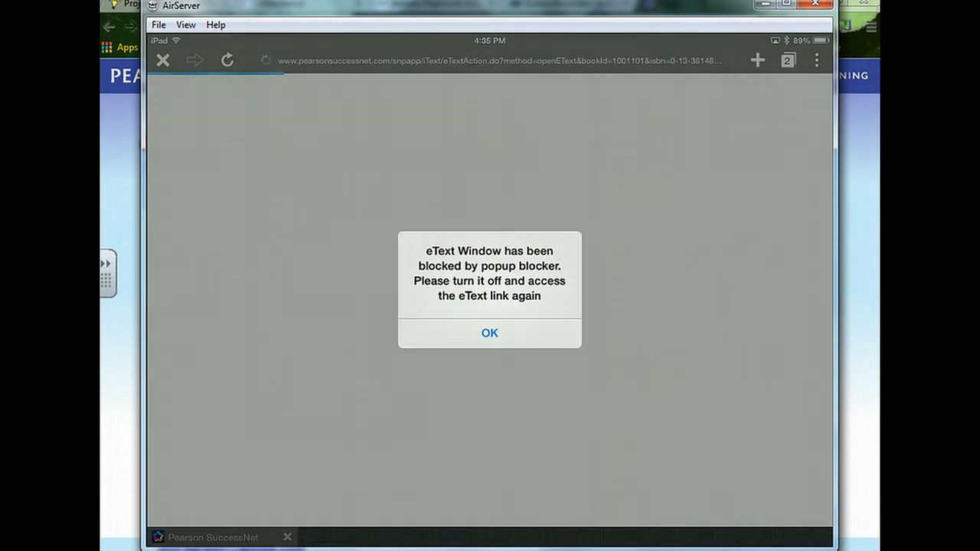
Switch off Block Pop-ups in settings, reopen the eText, and expand its Table of Contents
left_click(489, 332)
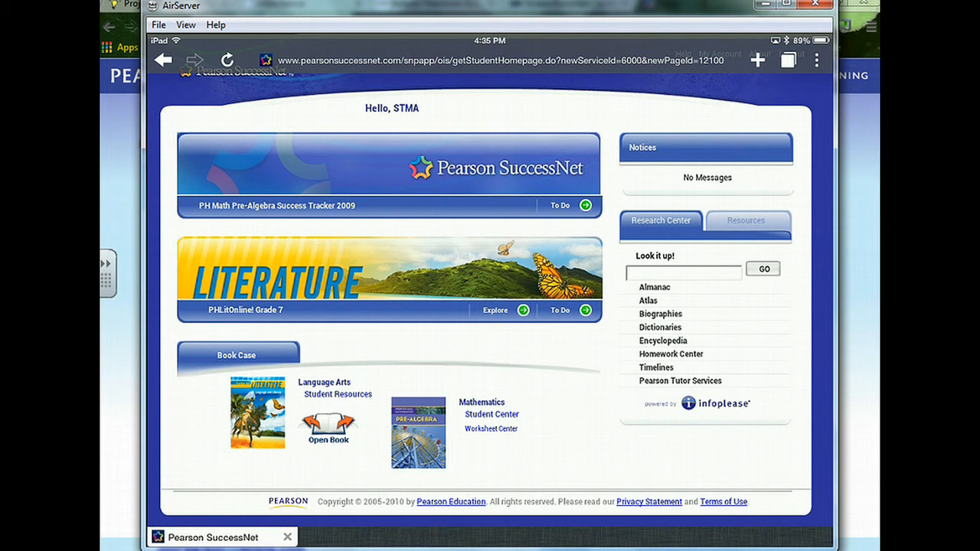
left_click(816, 59)
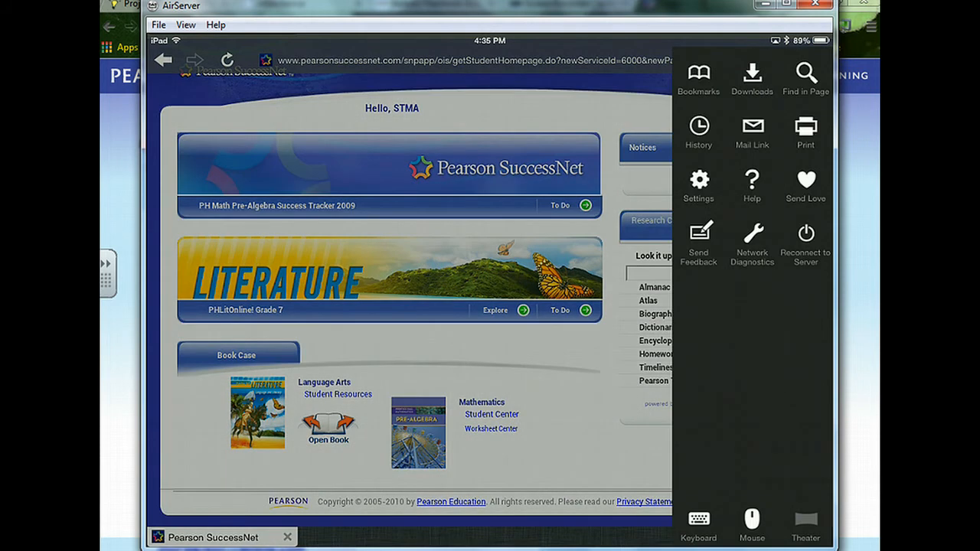
left_click(698, 187)
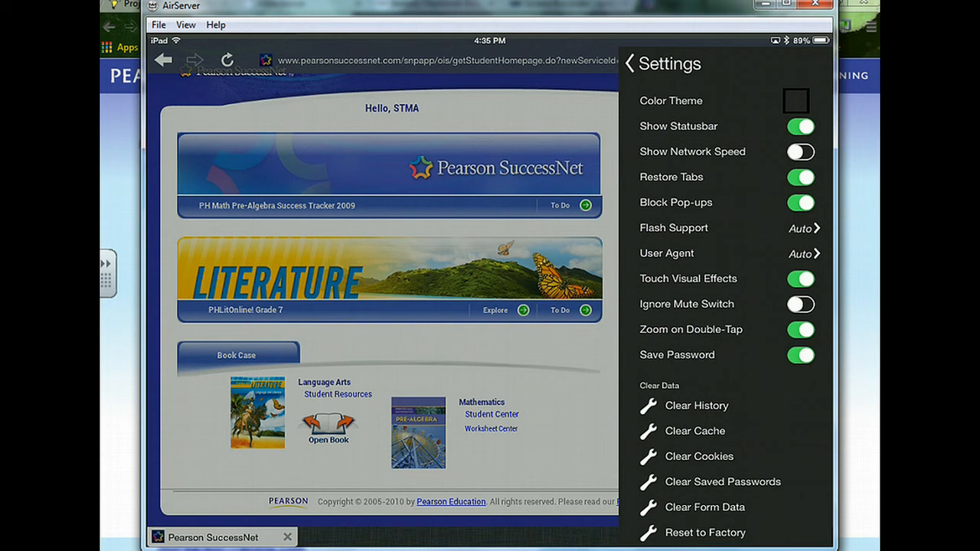
left_click(799, 202)
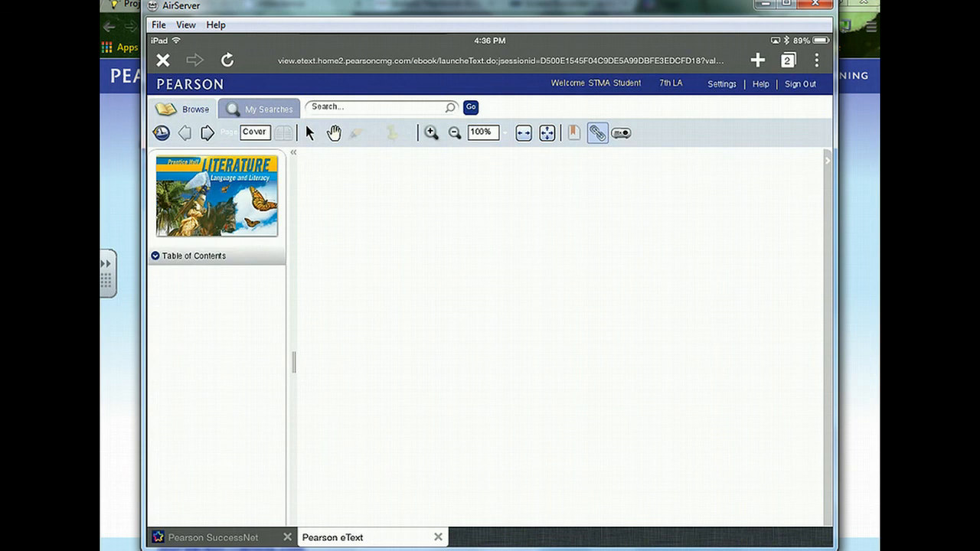
left_click(195, 255)
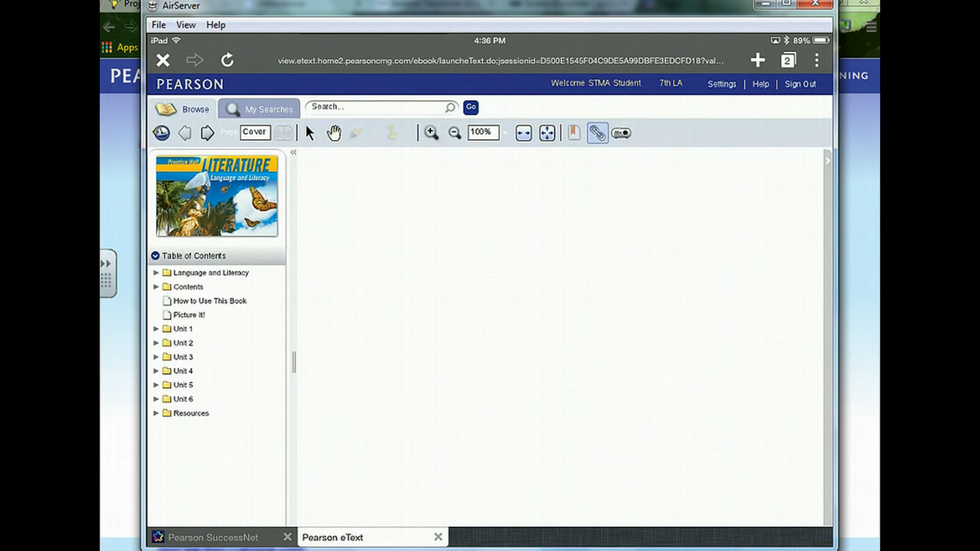